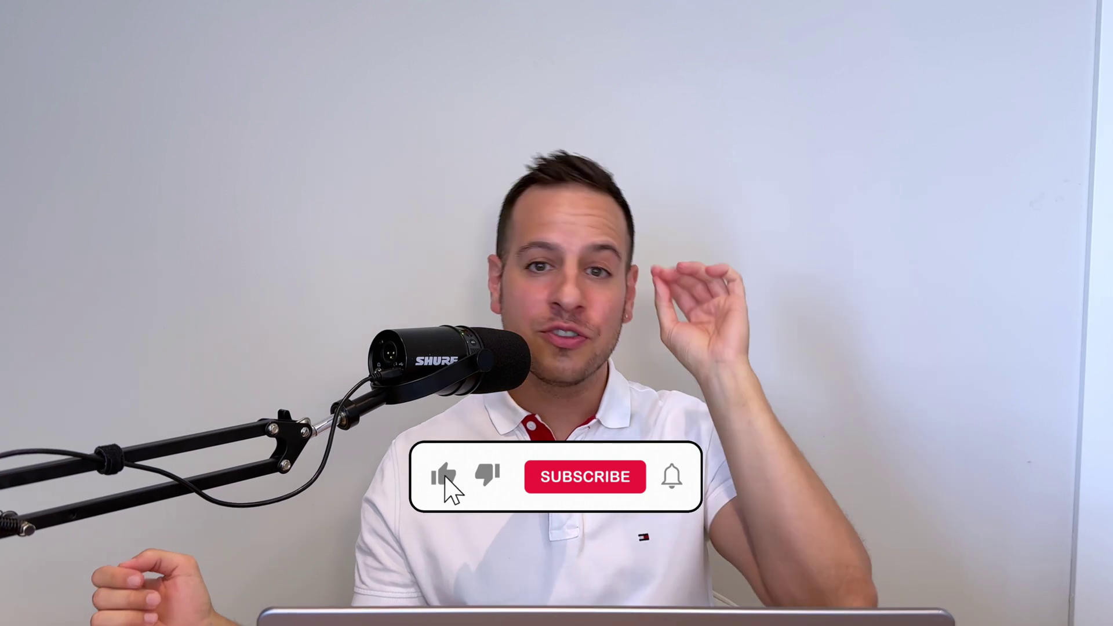
pyautogui.click(585, 477)
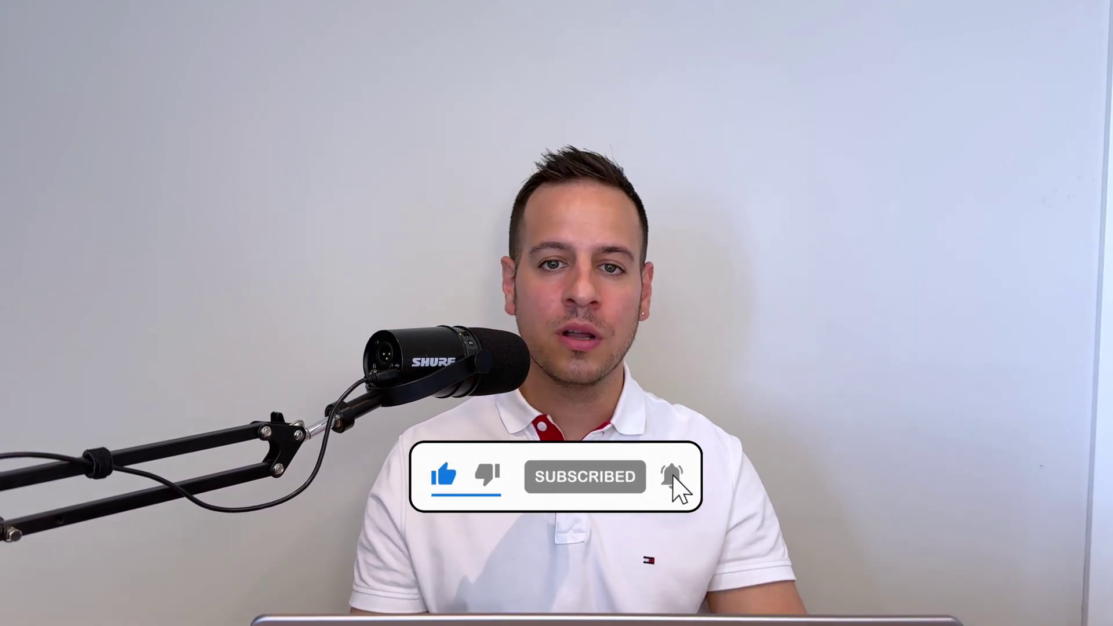